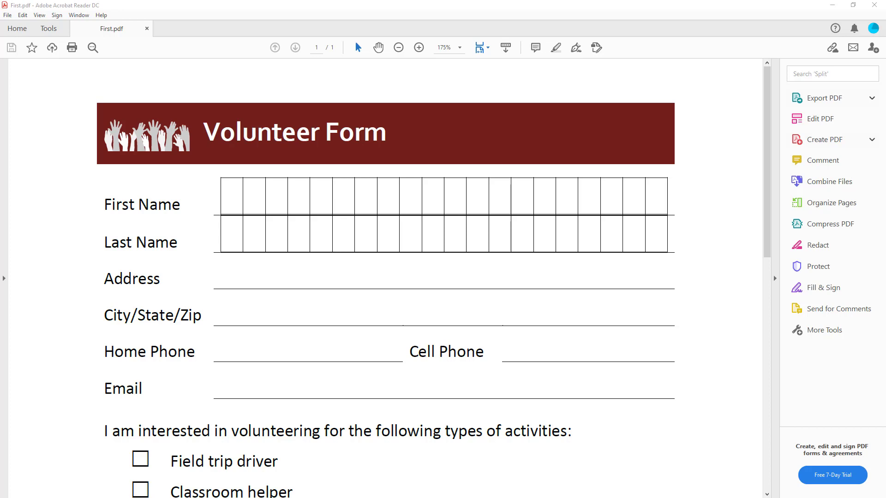
mouse_move(819, 285)
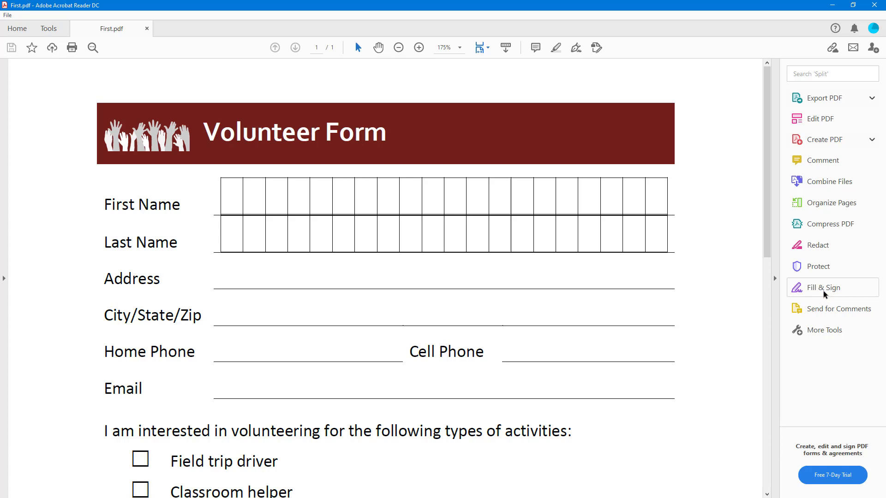
Enter Fill & Sign mode on the Volunteer Form, choosing to fill and sign it yourself
click(823, 288)
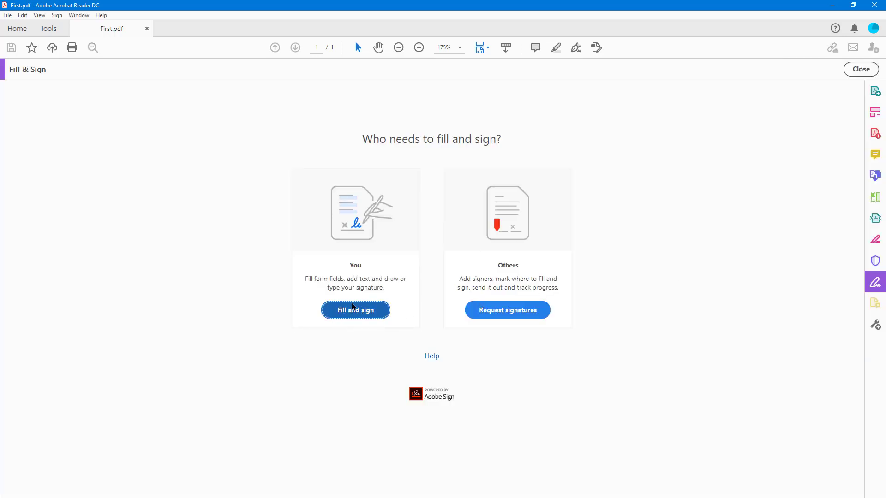
mouse_move(349, 308)
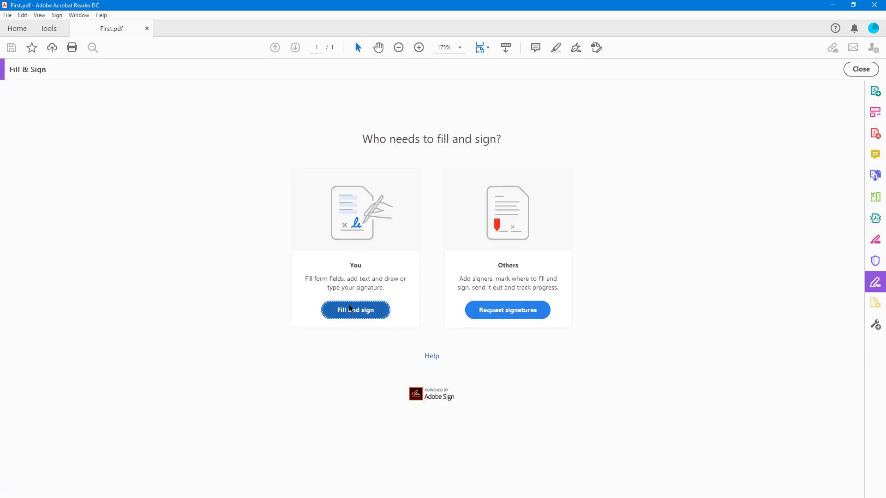
click(355, 310)
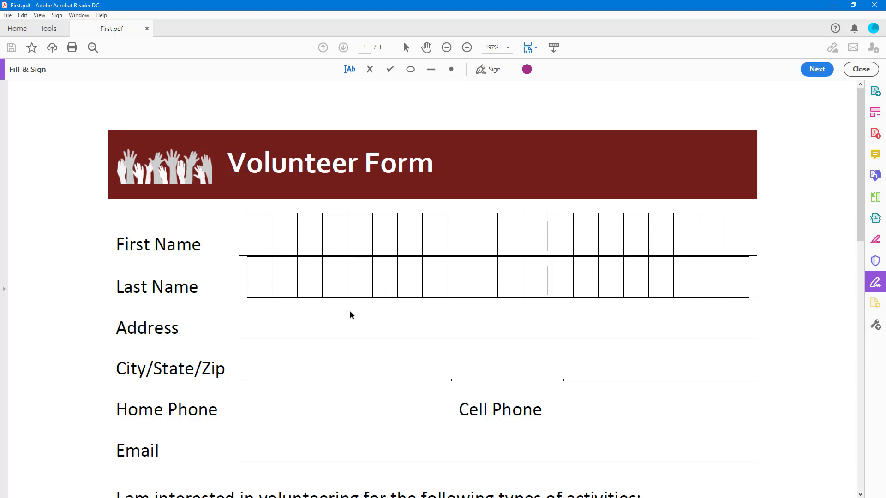
mouse_move(490, 76)
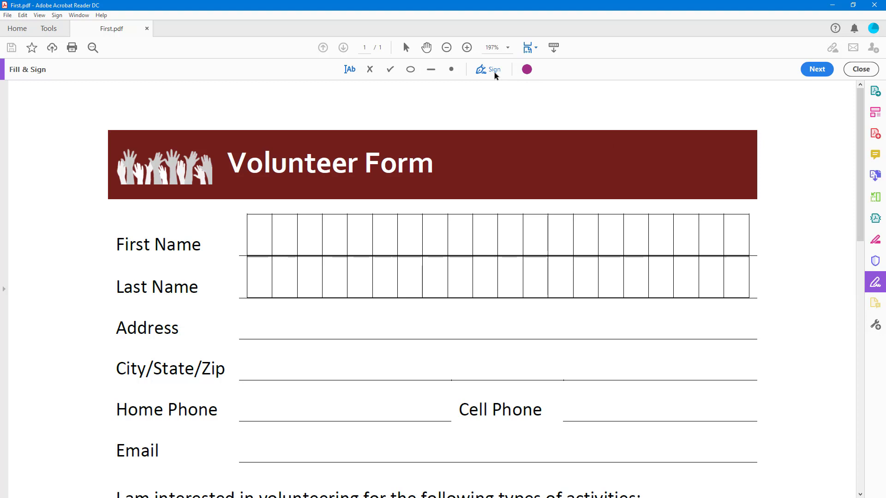
Change the mark colour to red and bring up the signature and initials options
click(526, 69)
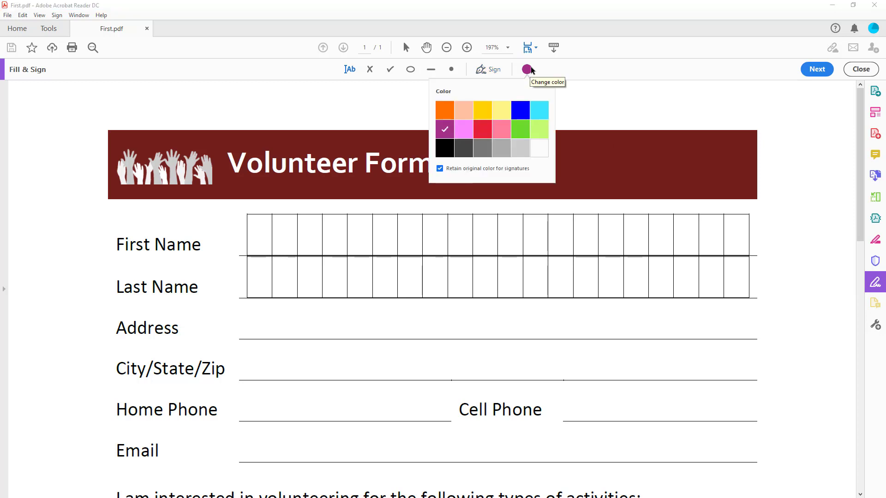
mouse_move(482, 133)
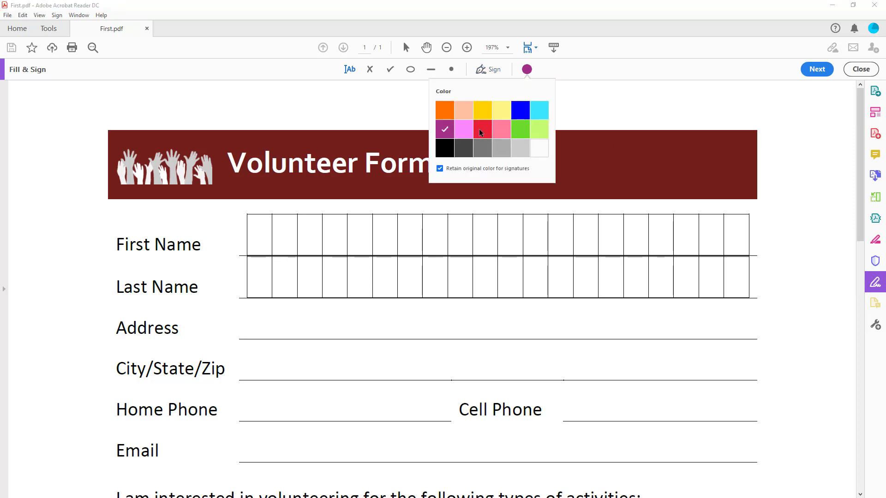
click(481, 128)
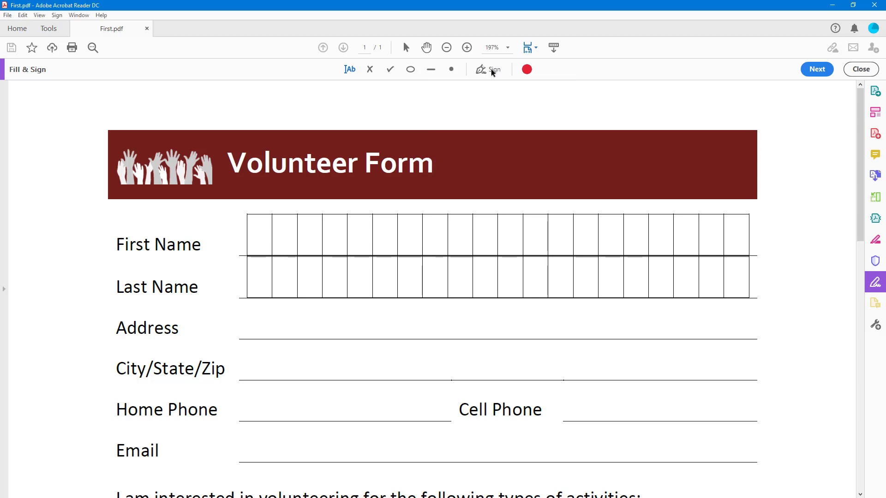
click(489, 69)
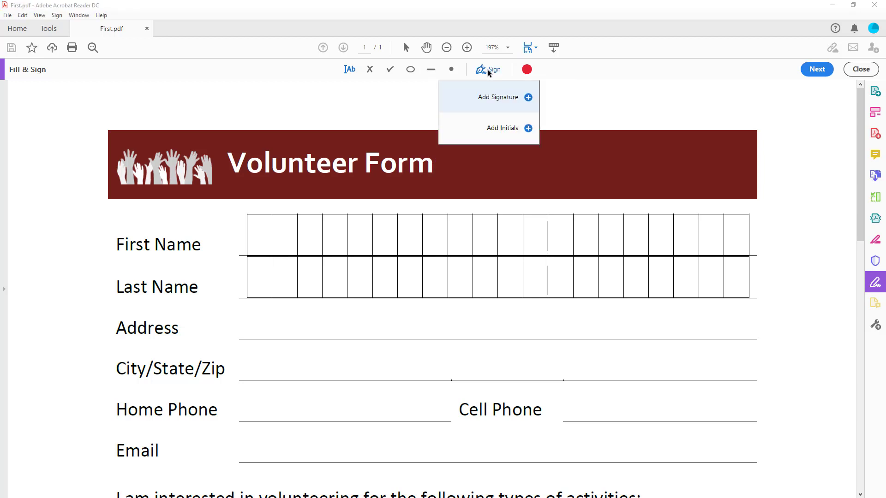
mouse_move(497, 108)
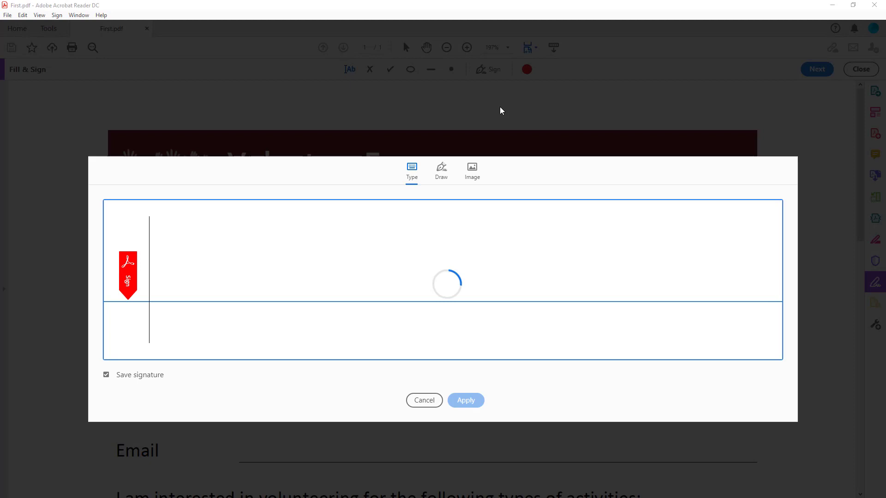
Create a typed signature reading TutorTube in the first cursive style and apply it
text(Pratik Pradhan)
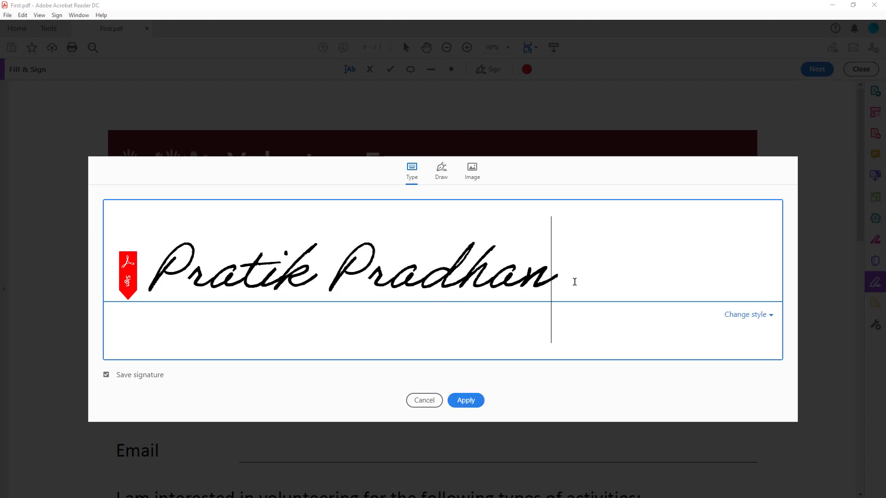
mouse_move(567, 258)
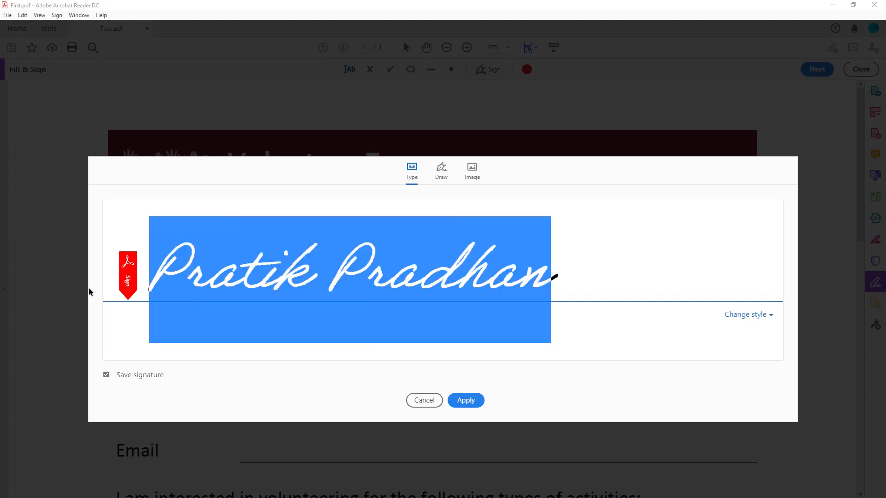
text(Tutor)
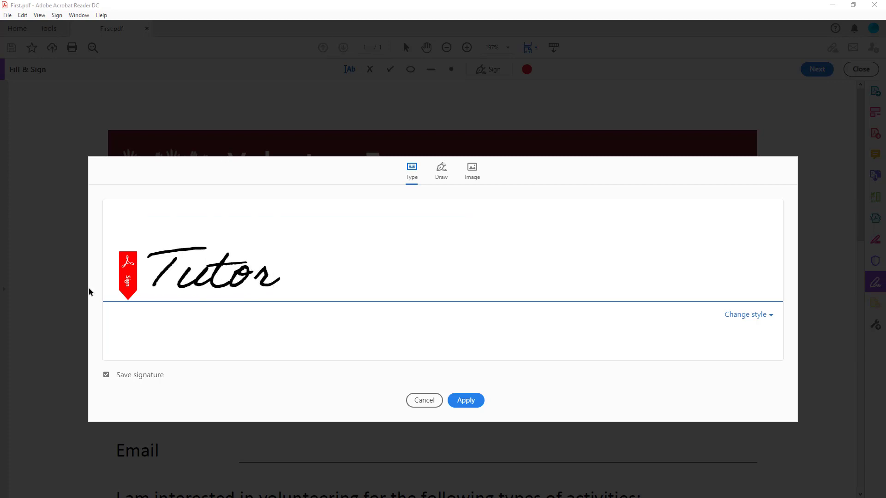
text(Tube)
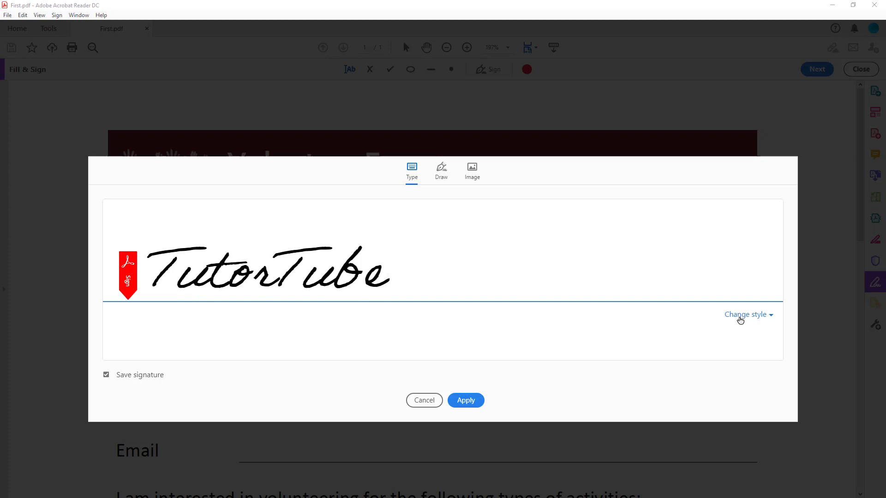
click(747, 315)
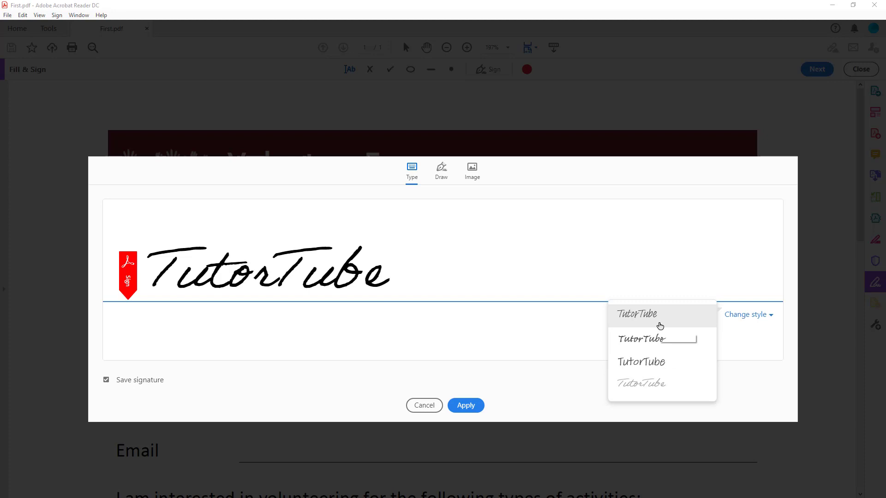
click(643, 339)
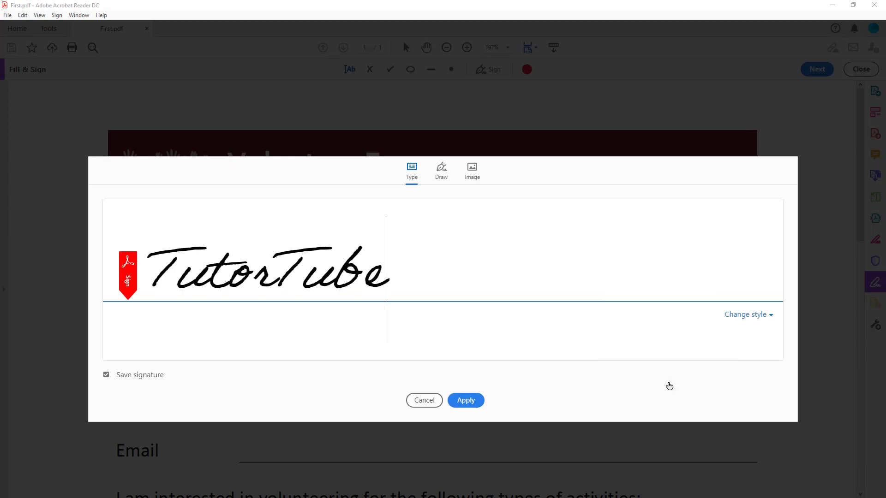
mouse_move(358, 386)
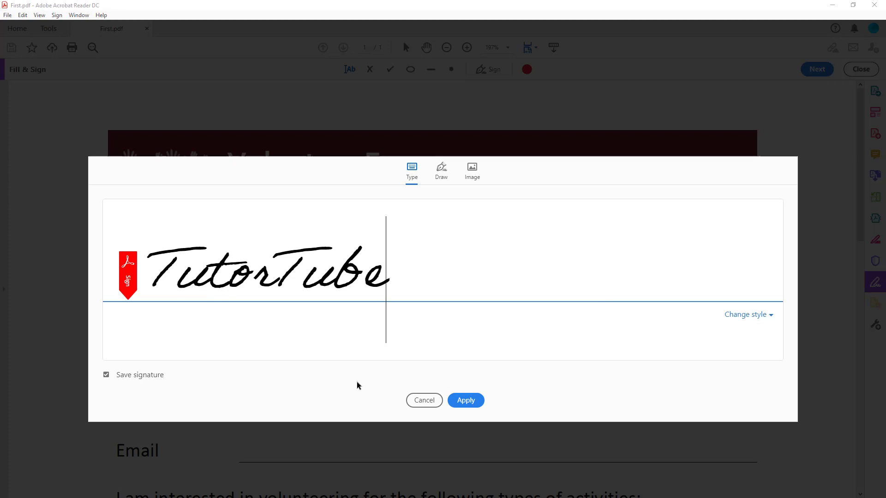
click(465, 399)
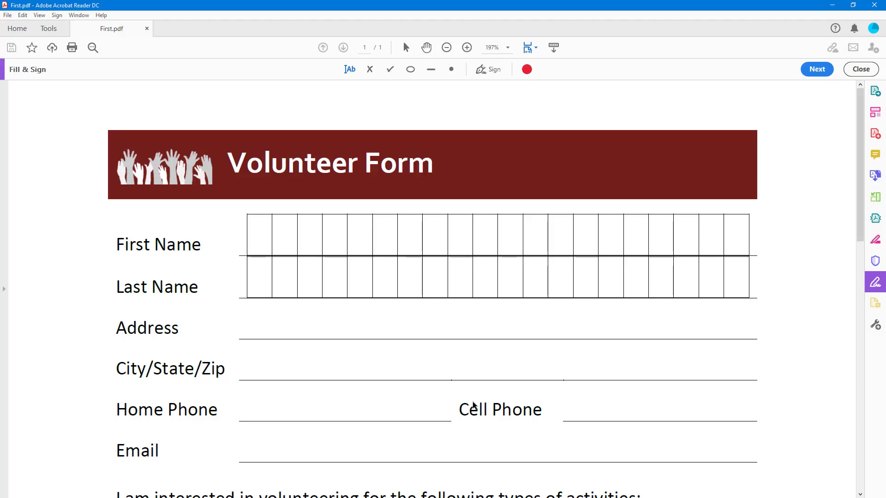
Place the TutorTube signature at the start of the Address line and a copy on the Cell Phone line
click(545, 334)
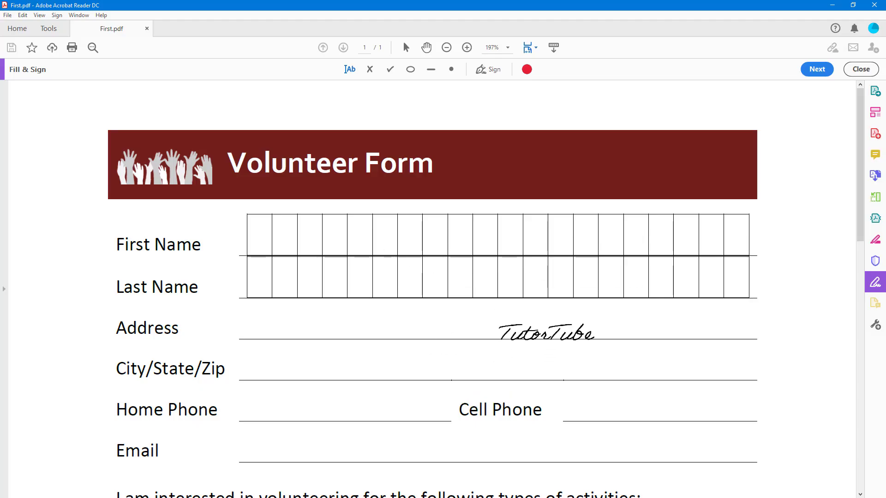
drag(543, 332, 280, 324)
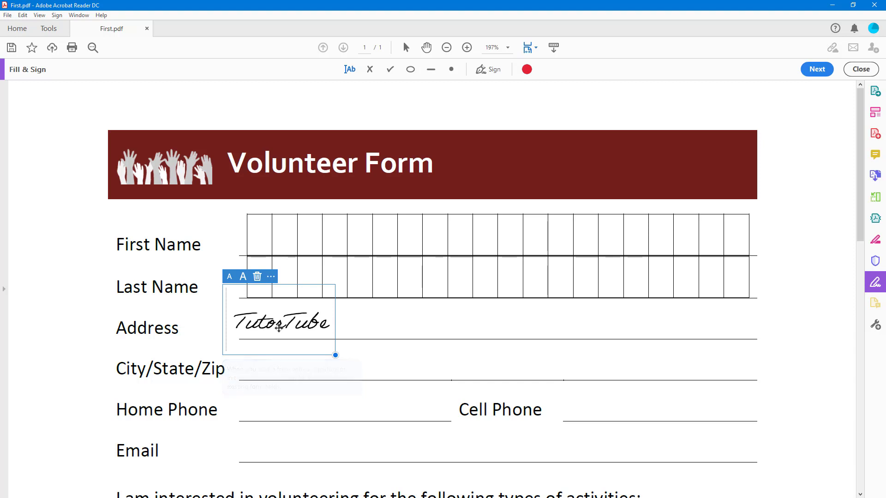
click(492, 98)
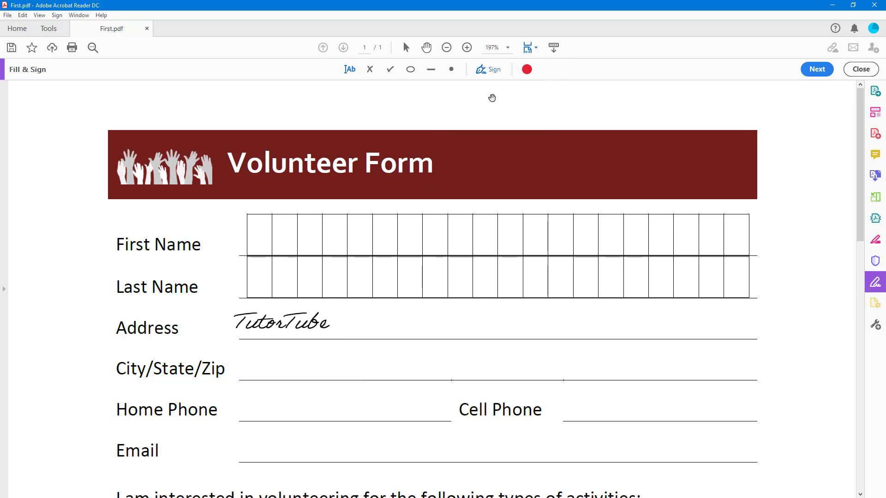
click(603, 409)
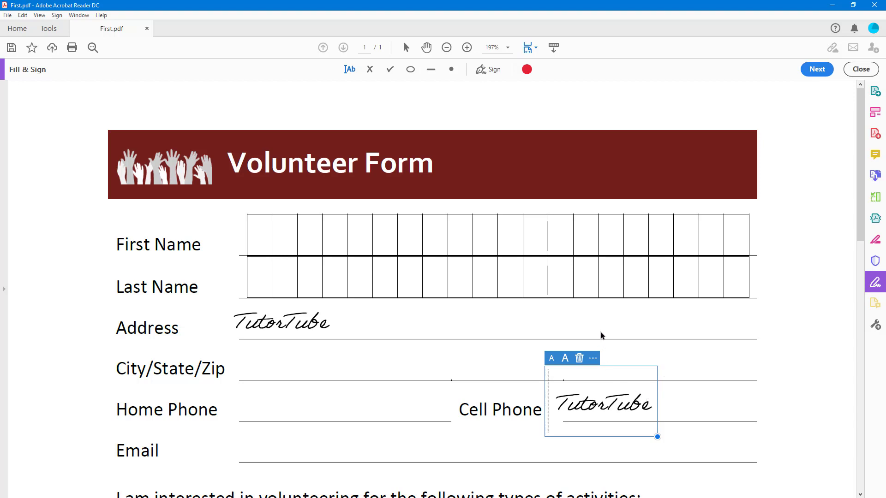
mouse_move(489, 77)
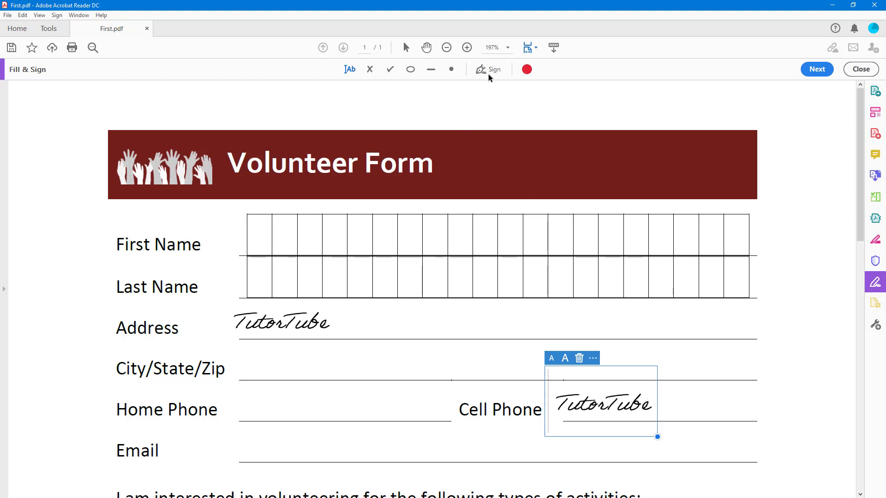
click(488, 69)
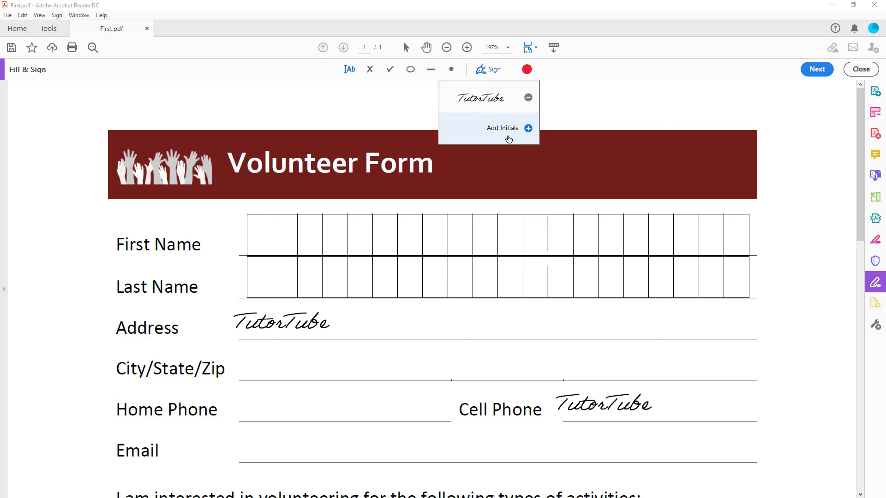
Create initials TT and place them on the Address line right of the signature
click(503, 128)
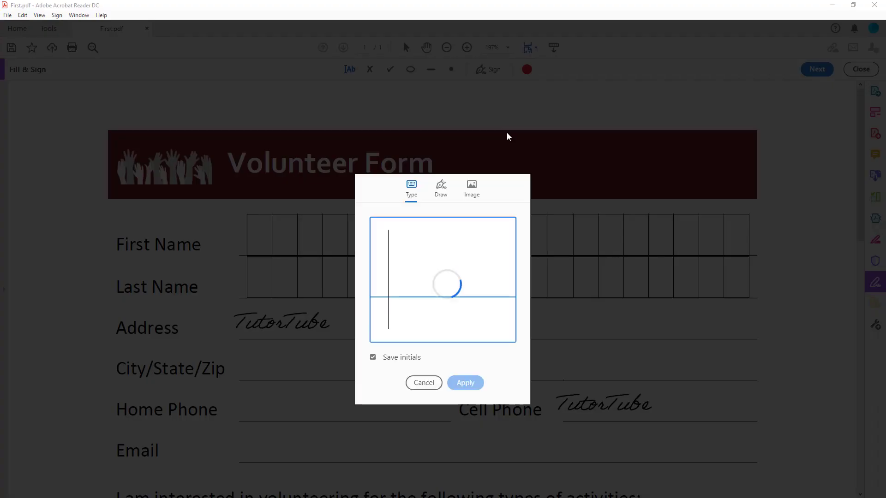
text(PP)
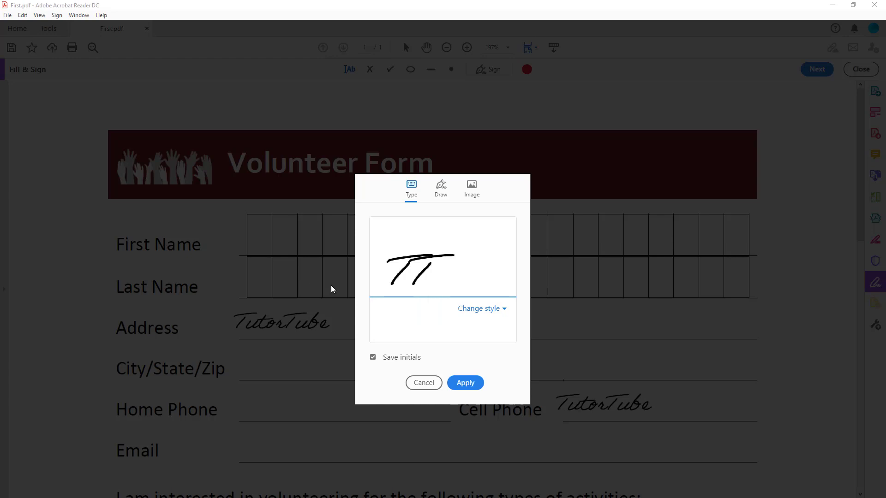
click(481, 308)
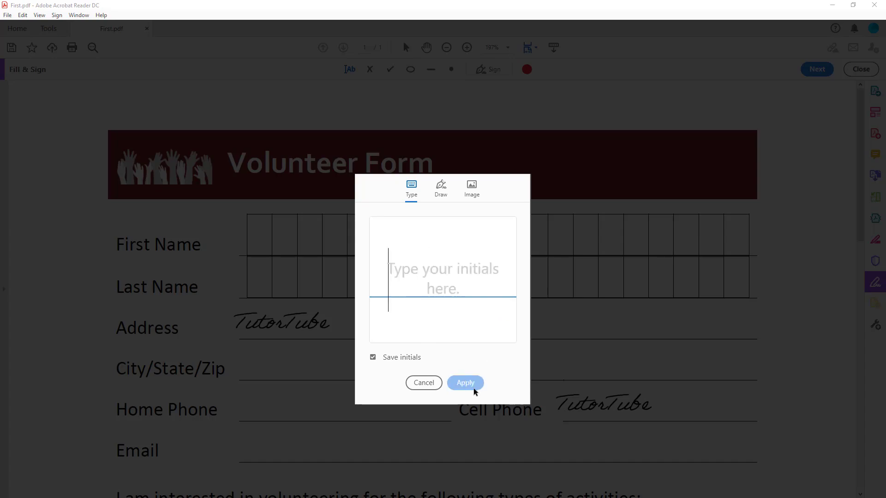
click(465, 383)
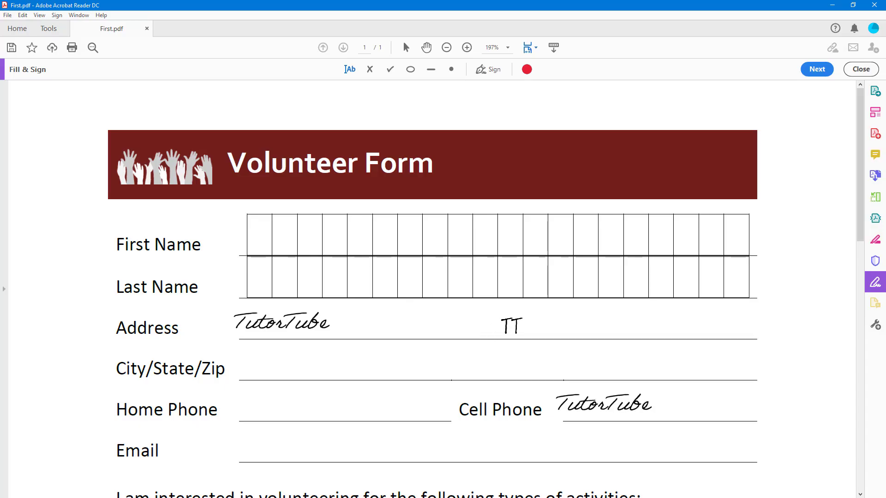
Make the Cell Phone signature purple and remove the saved signature and initials entries
click(509, 325)
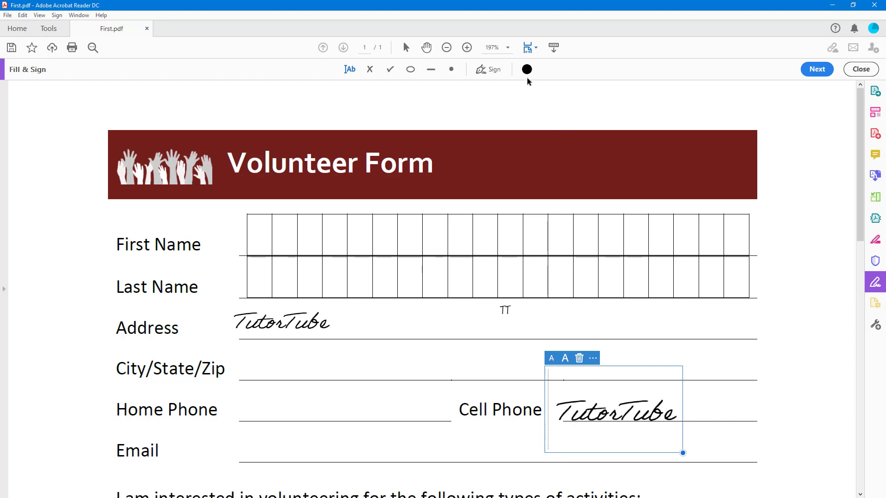
click(527, 70)
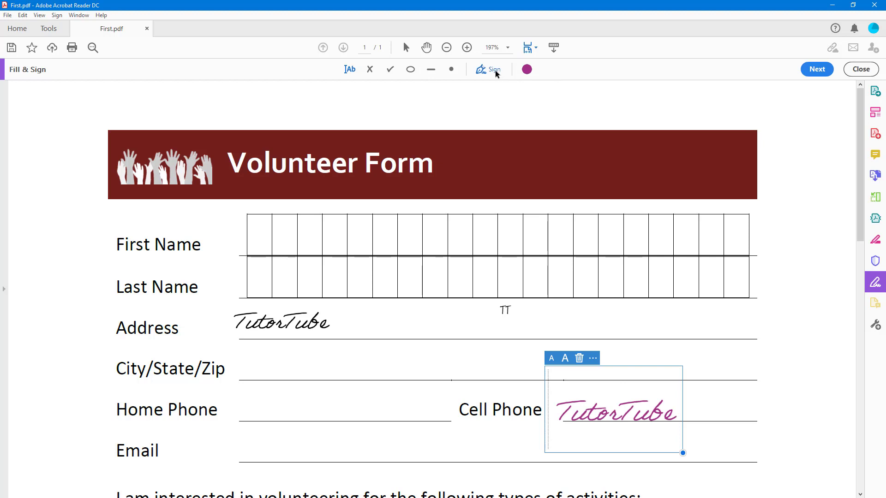
click(489, 69)
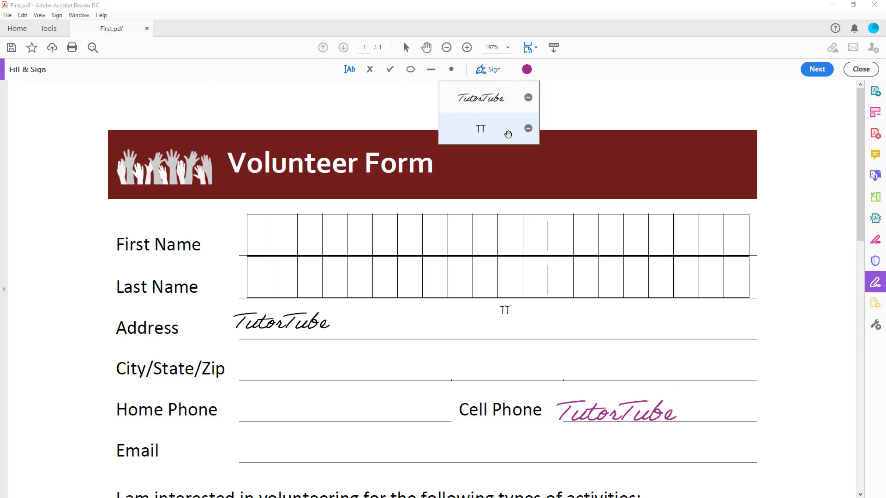
mouse_move(520, 105)
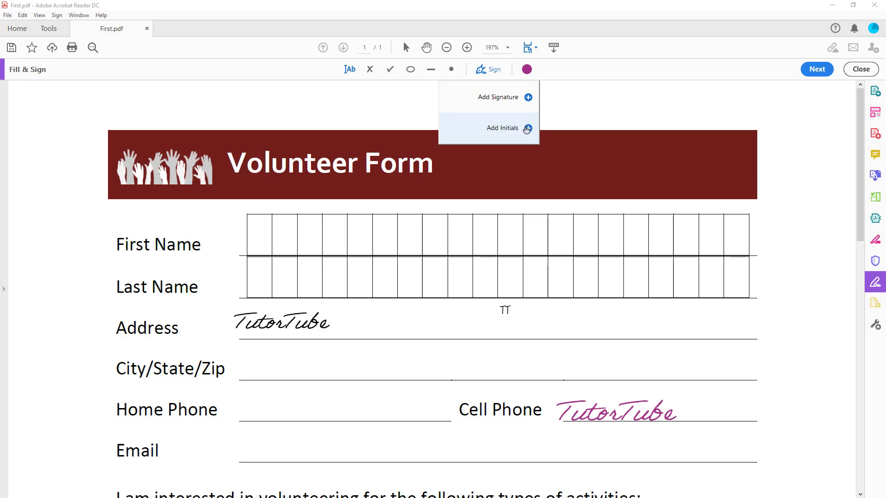
Create a purple TutorialChannel signature and place it between the Address and City/State/Zip lines
click(503, 128)
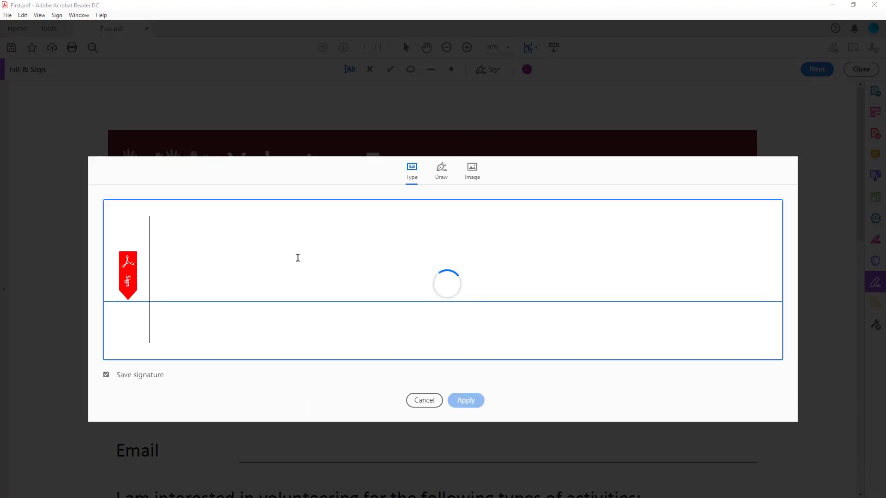
text(Pratik Pradhan)
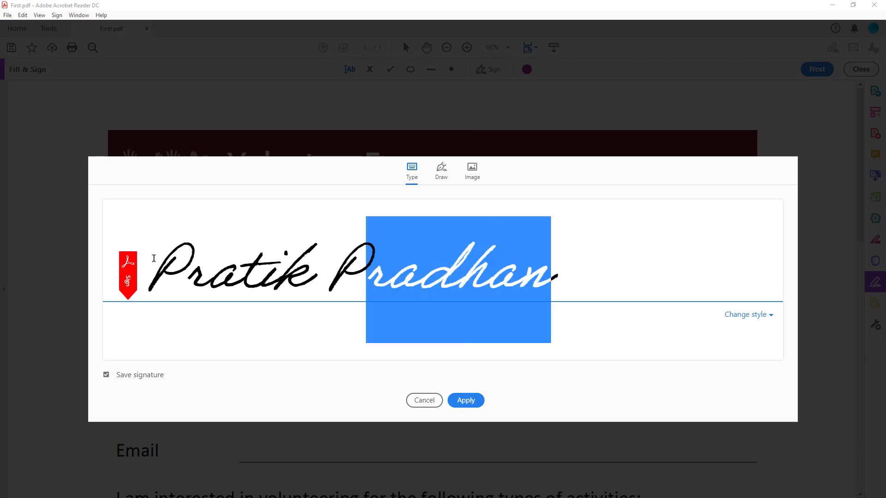
text(Tu)
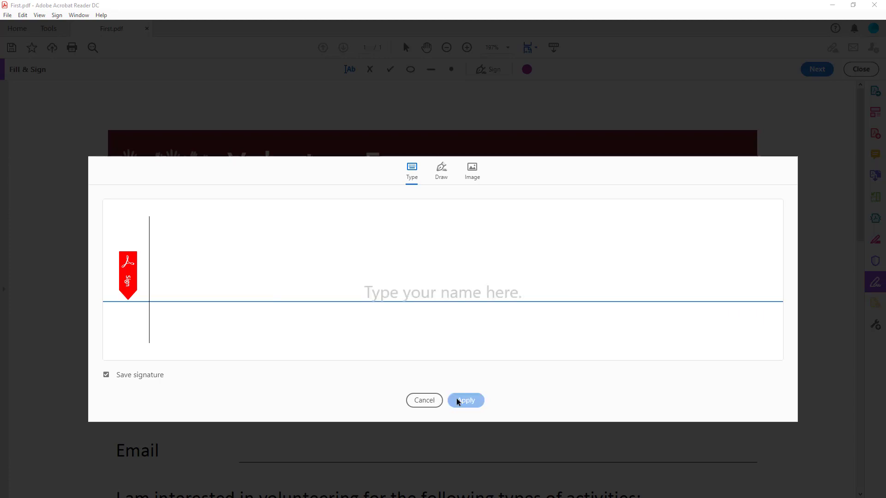
click(465, 401)
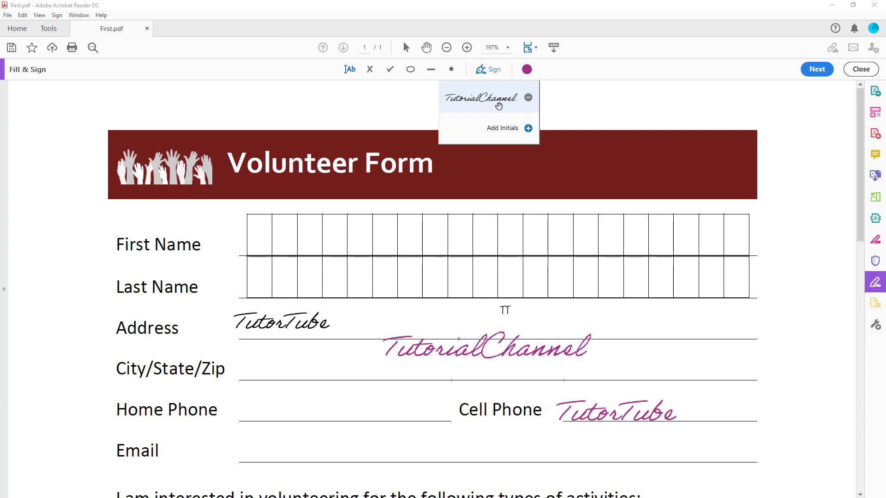
mouse_move(494, 108)
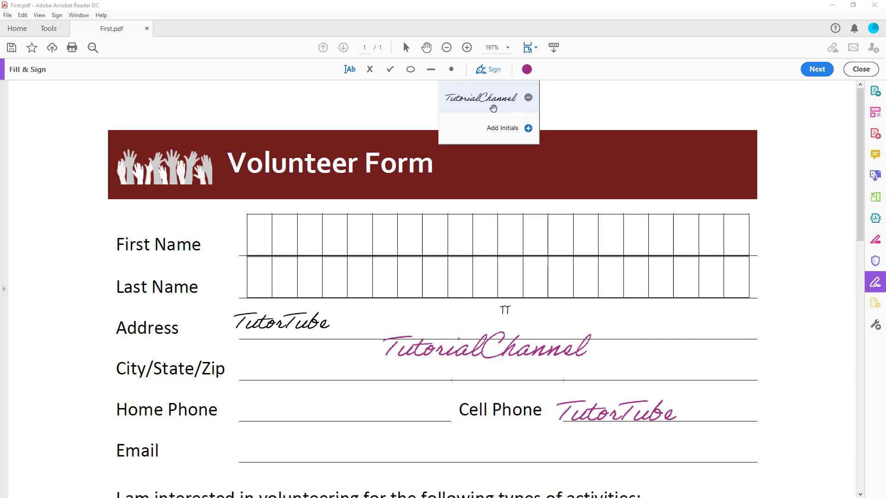